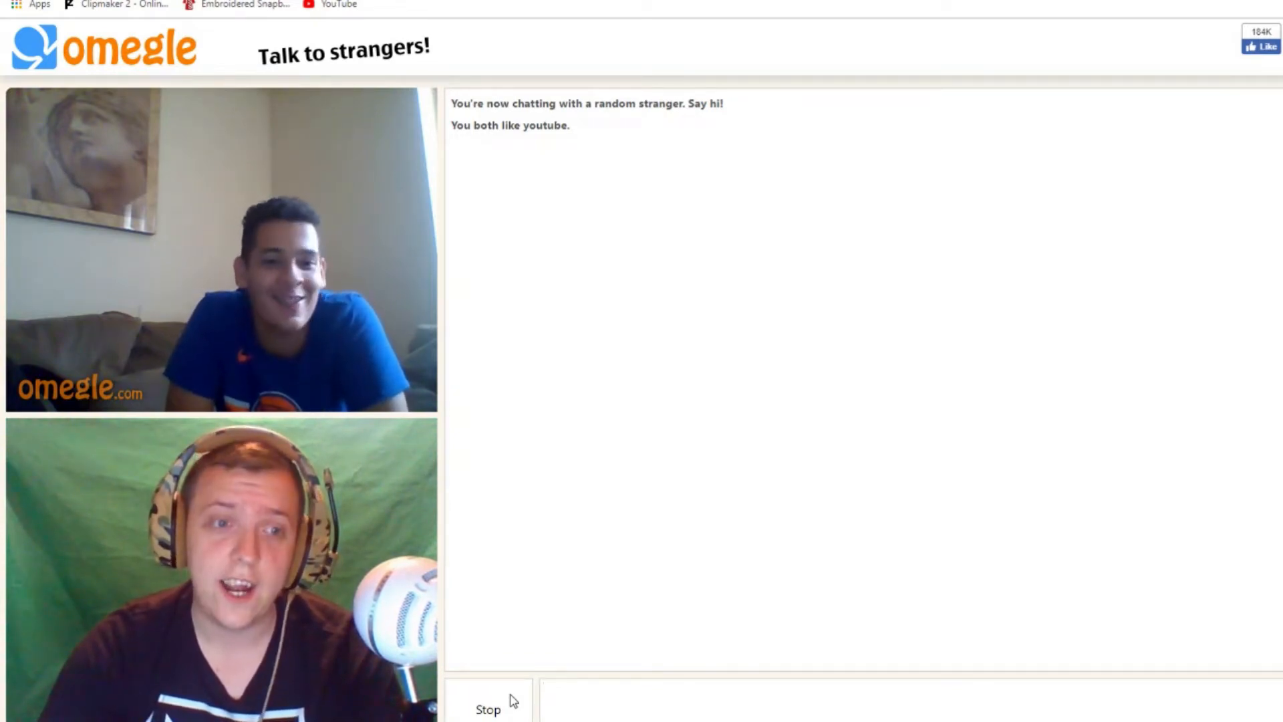
# Stop the current Omegle chat to move on to new tik tok-interest strangers.
pyautogui.click(818, 692)
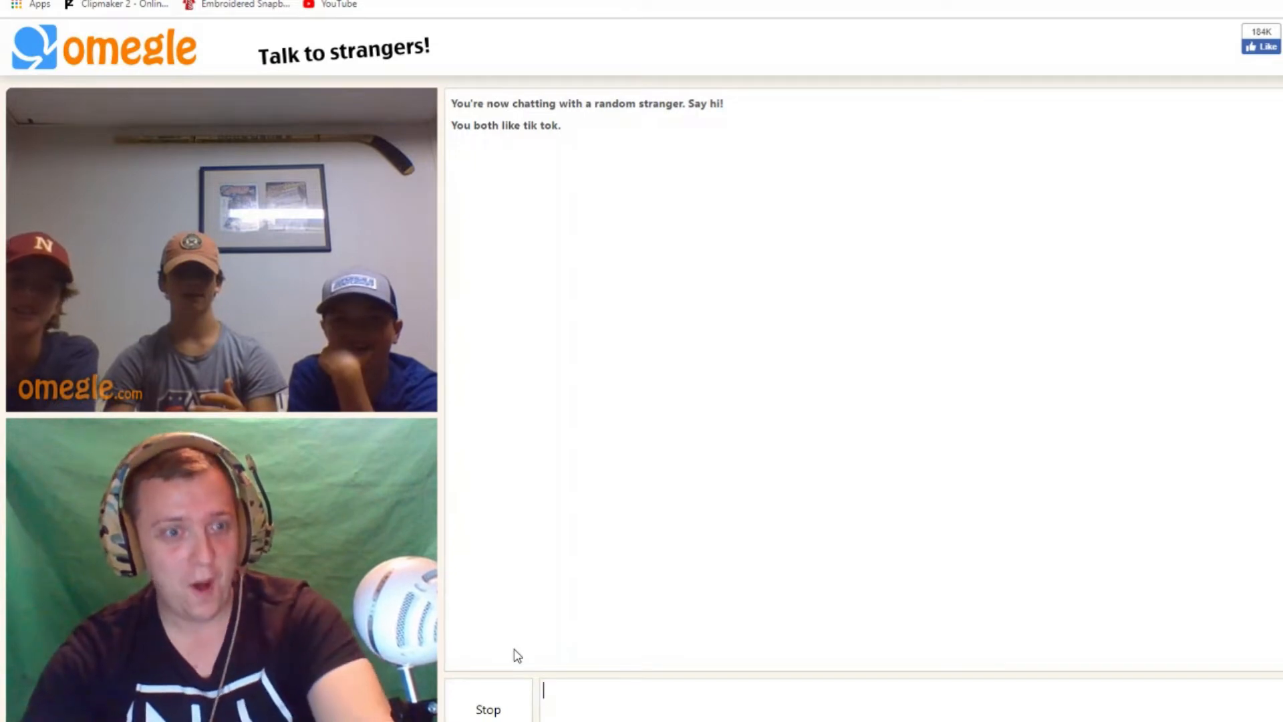
# Chat with the three boys, then disconnect from them.
pyautogui.press('Return')
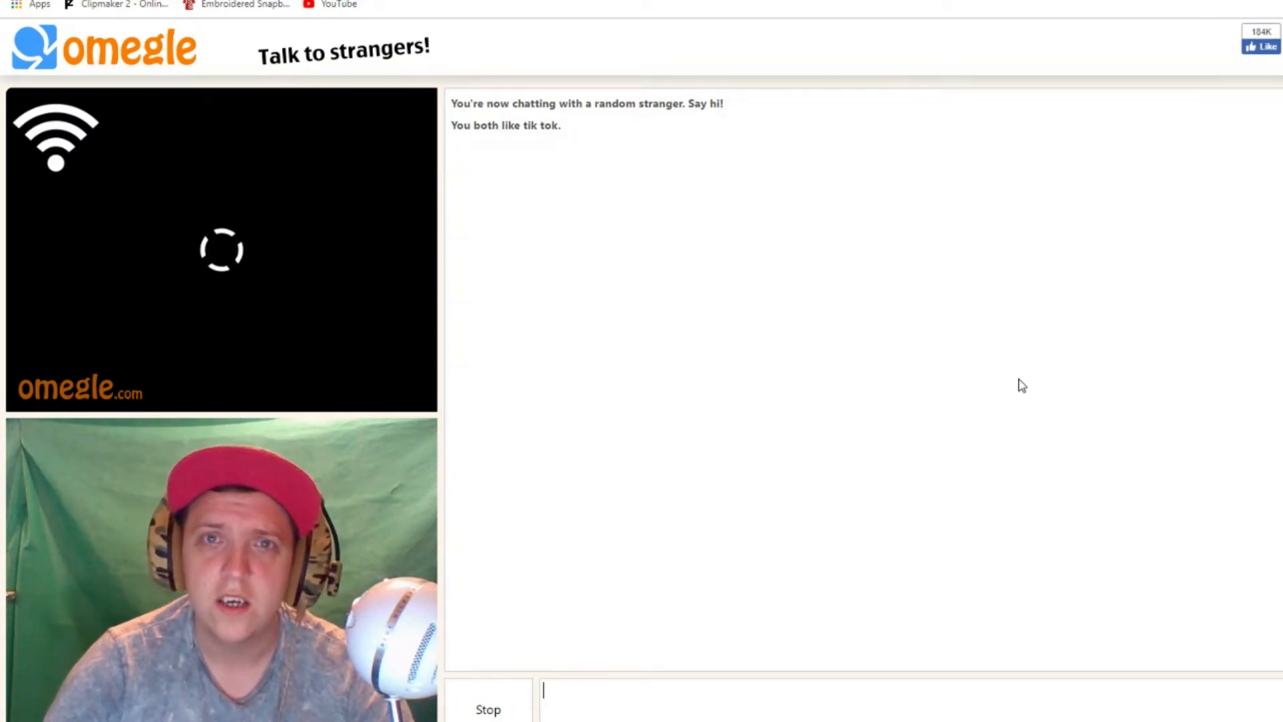
pyautogui.click(488, 708)
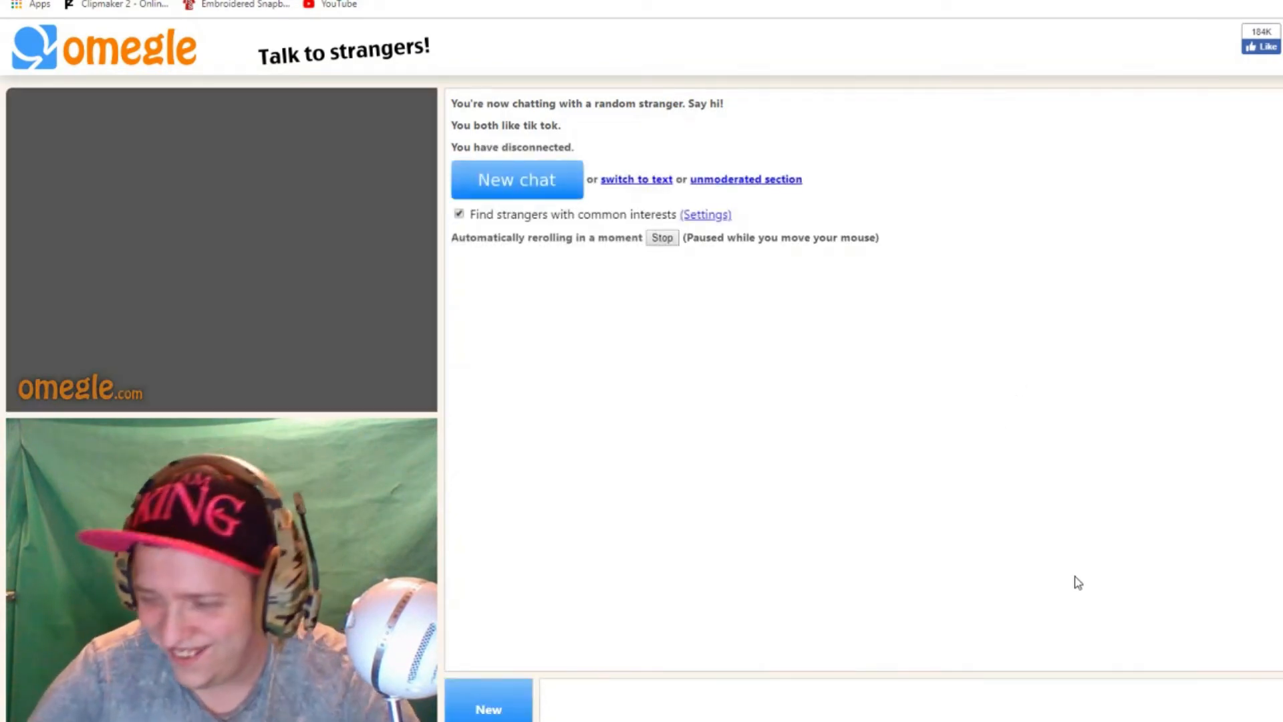
# Start a new Omegle chat with youtube and tik tok strangers.
pyautogui.click(516, 178)
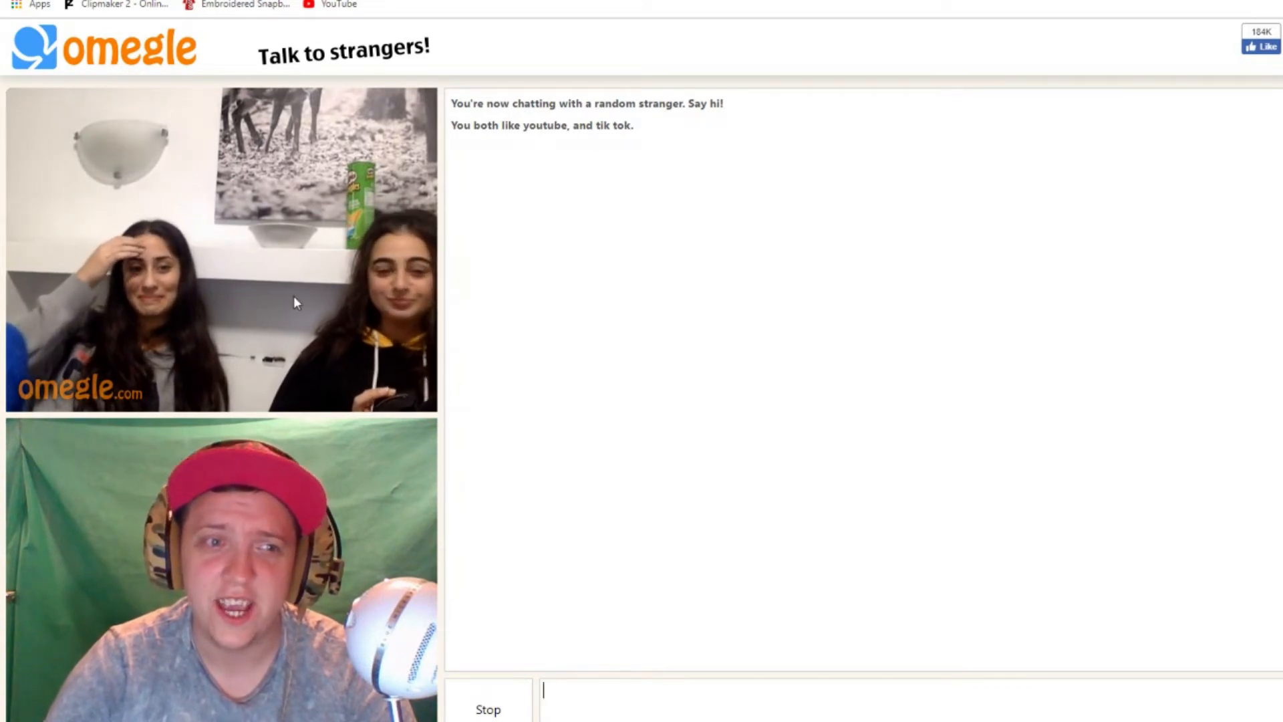
pyautogui.moveTo(511, 307)
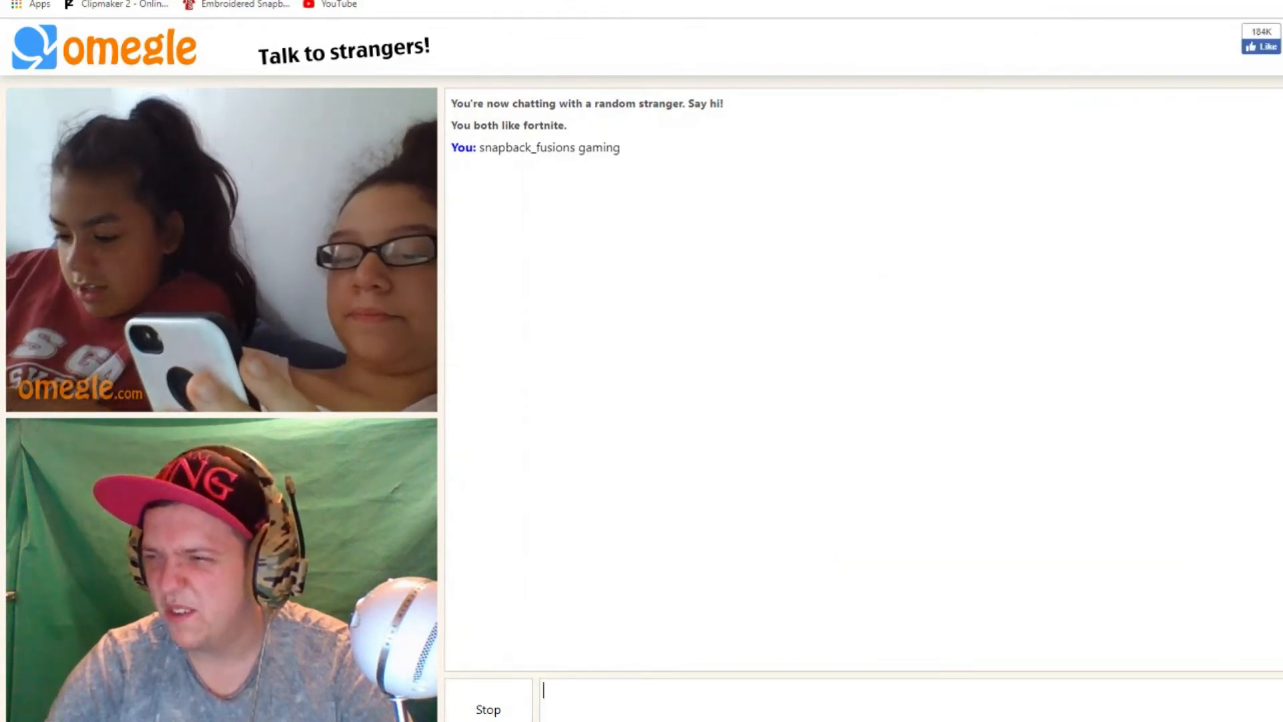
pyautogui.moveTo(628, 537)
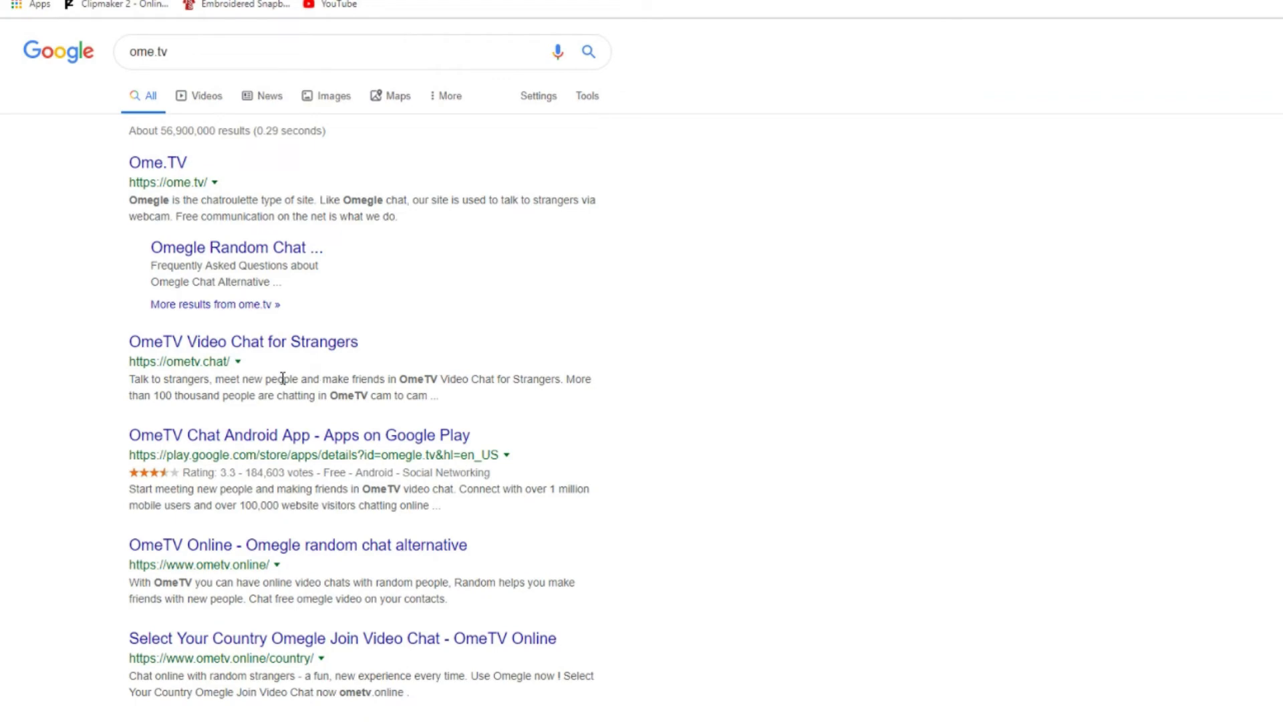
pyautogui.moveTo(126, 237)
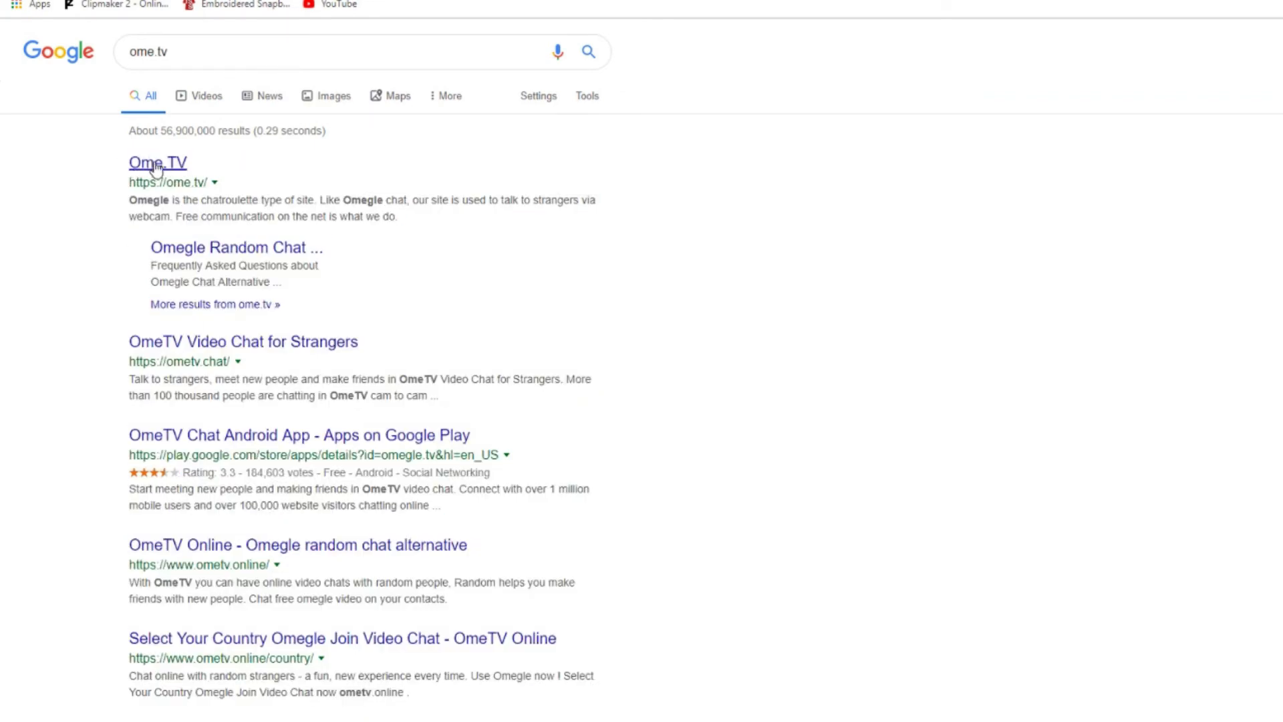
pyautogui.moveTo(272, 203)
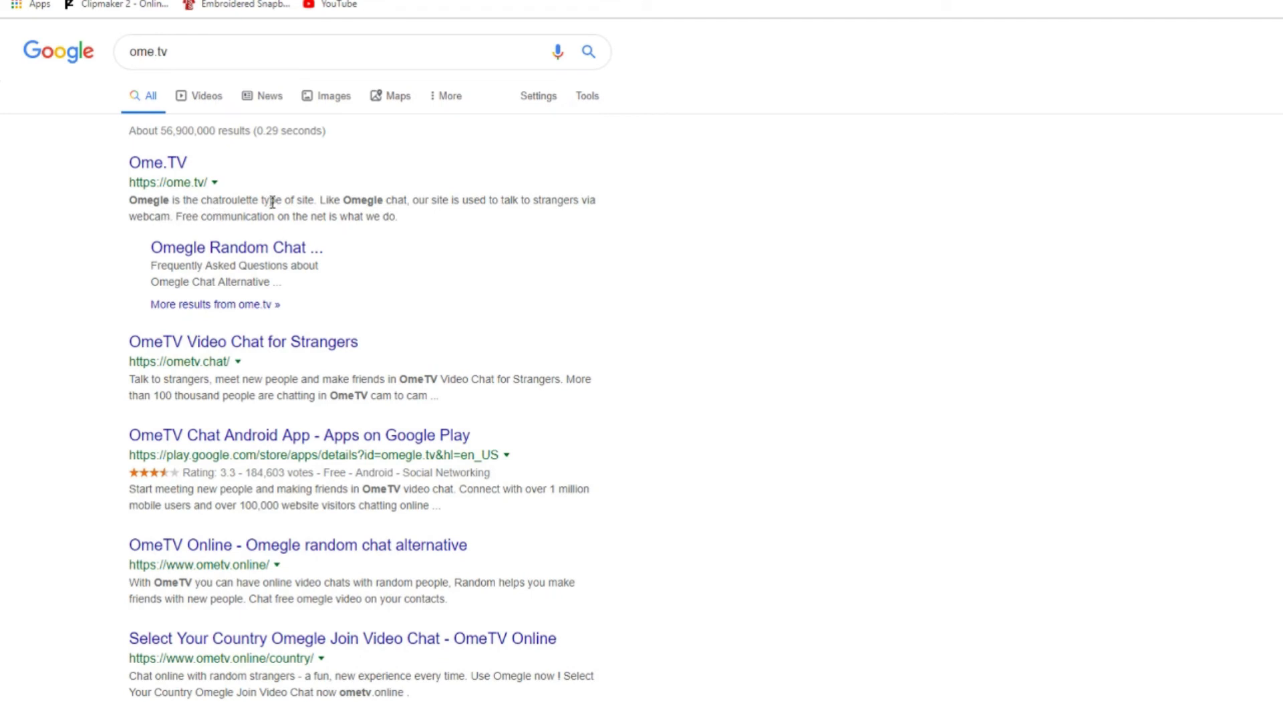
pyautogui.moveTo(331, 292)
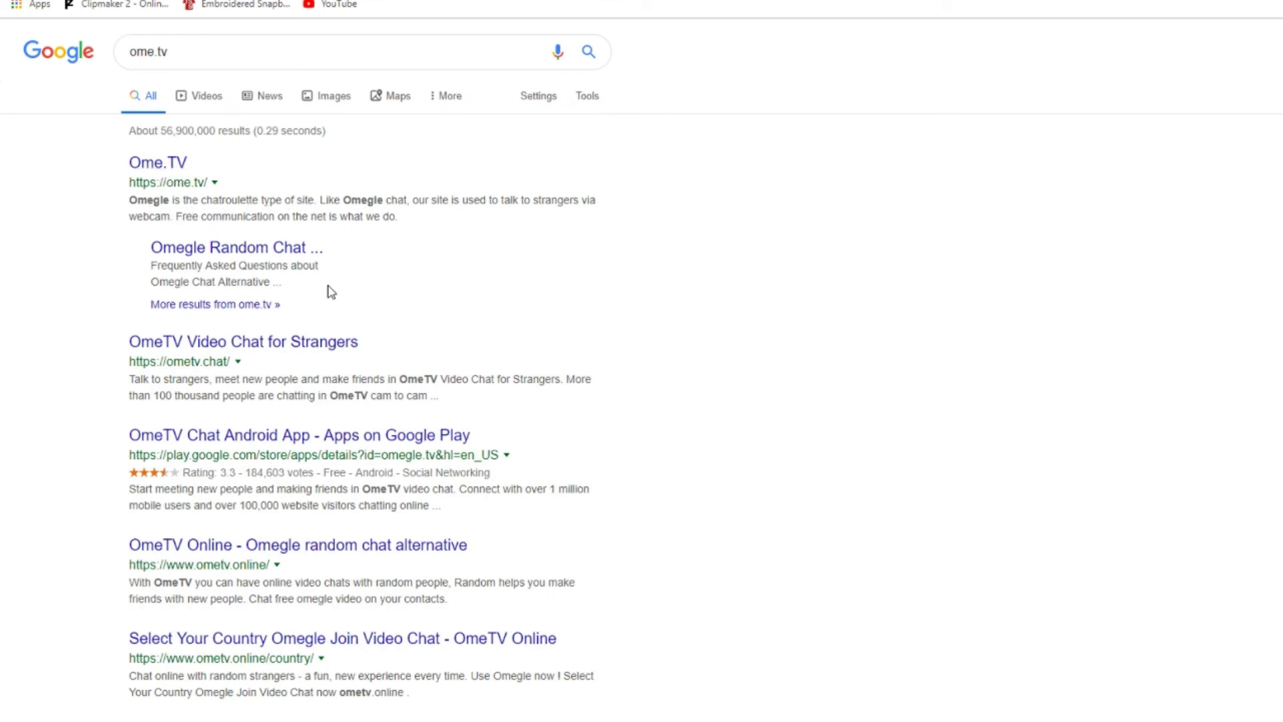
# Open the Ome.TV random video chat site from the ome.tv Google results.
pyautogui.click(157, 162)
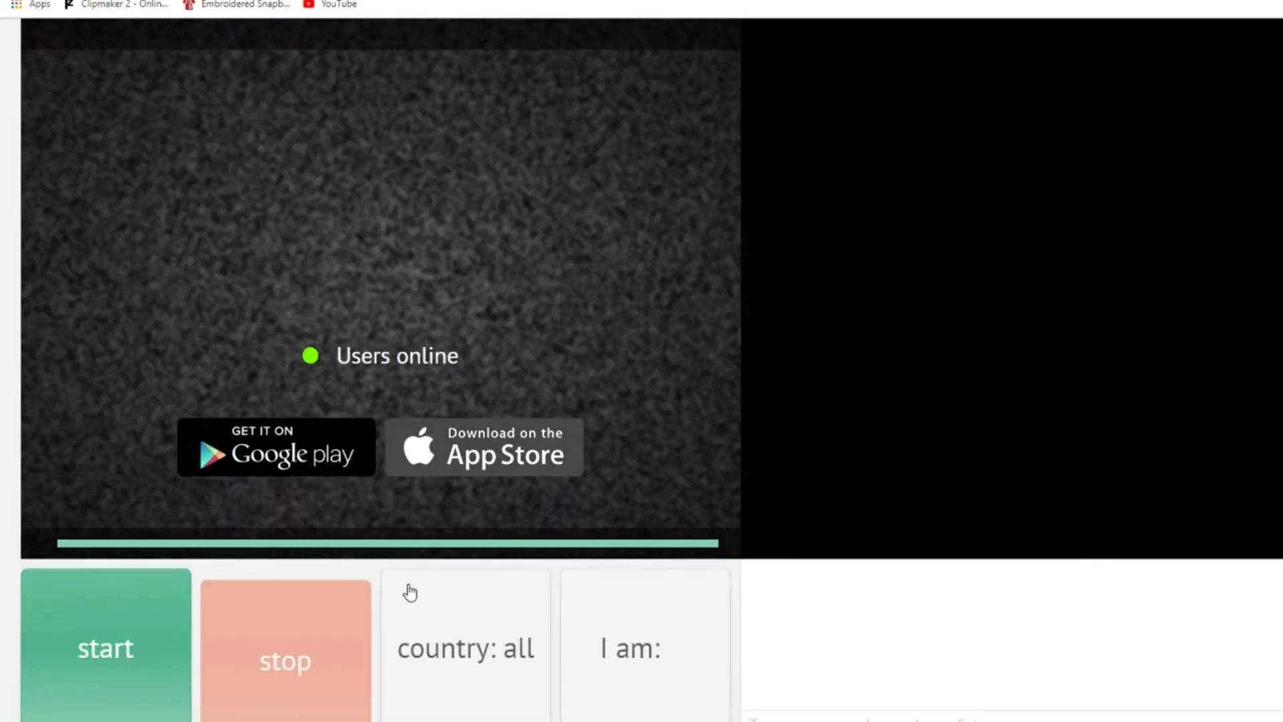
pyautogui.moveTo(673, 623)
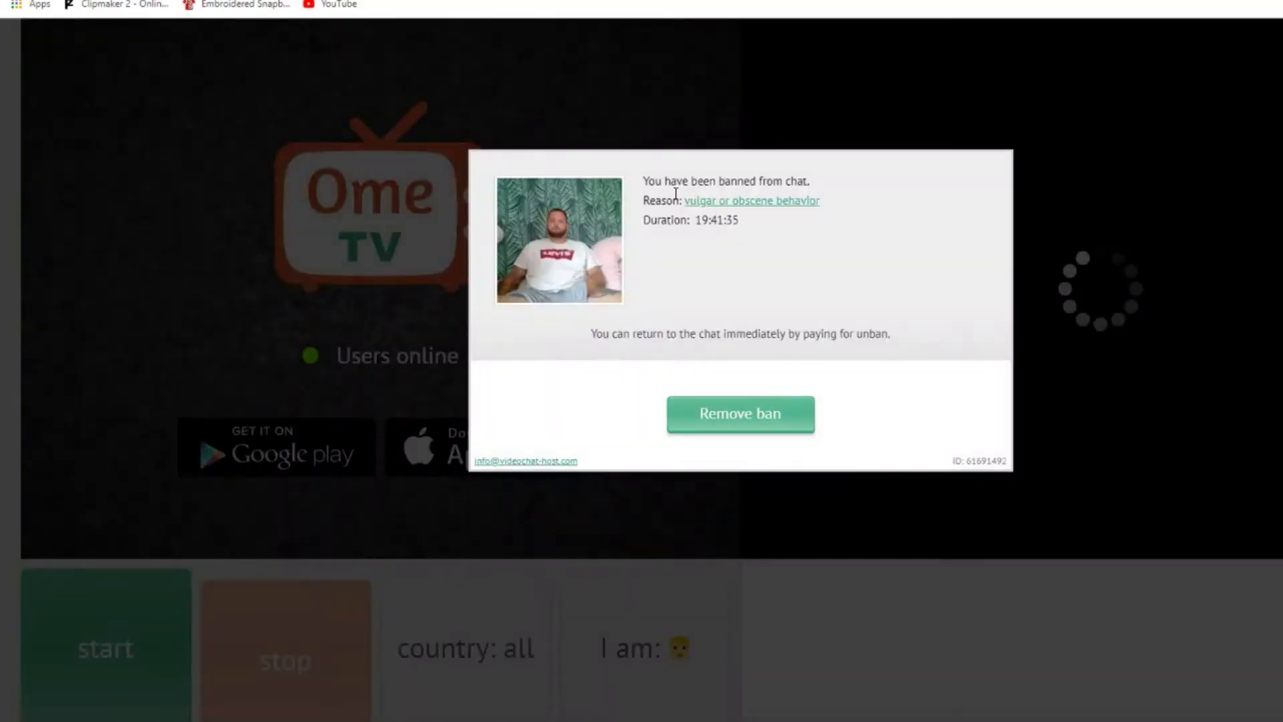
pyautogui.moveTo(706, 239)
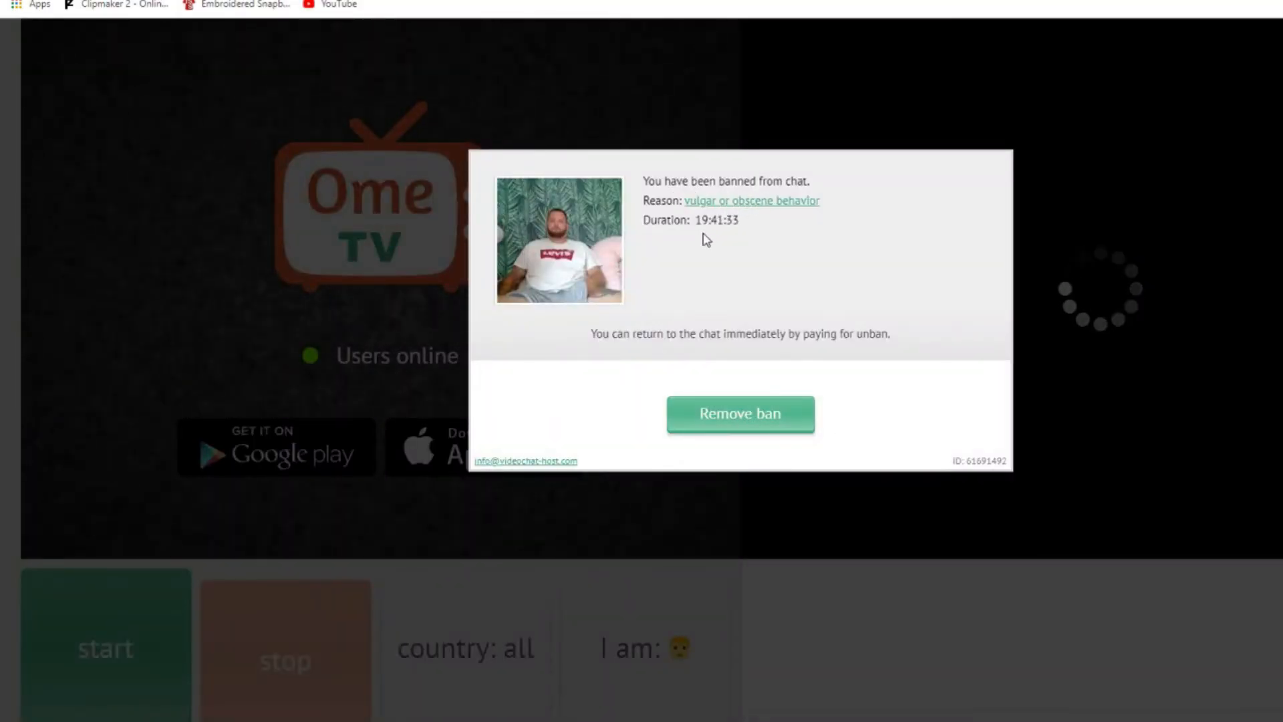
pyautogui.moveTo(780, 351)
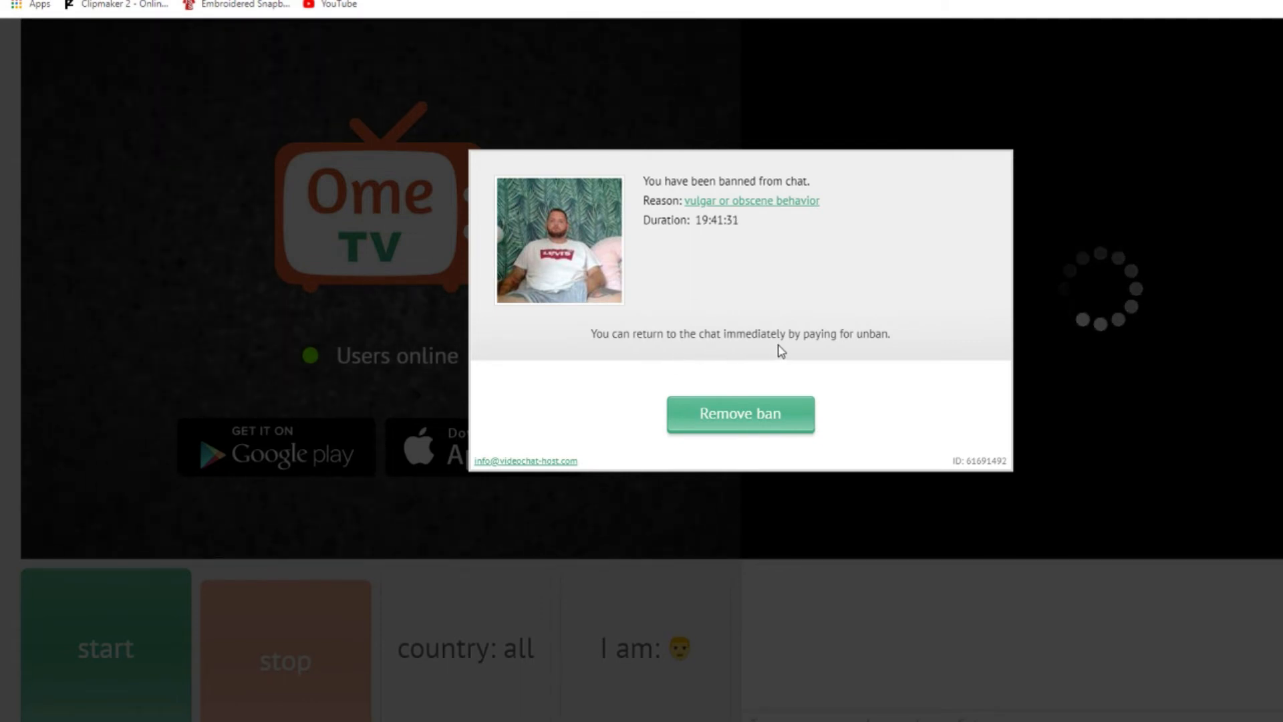
pyautogui.moveTo(850, 380)
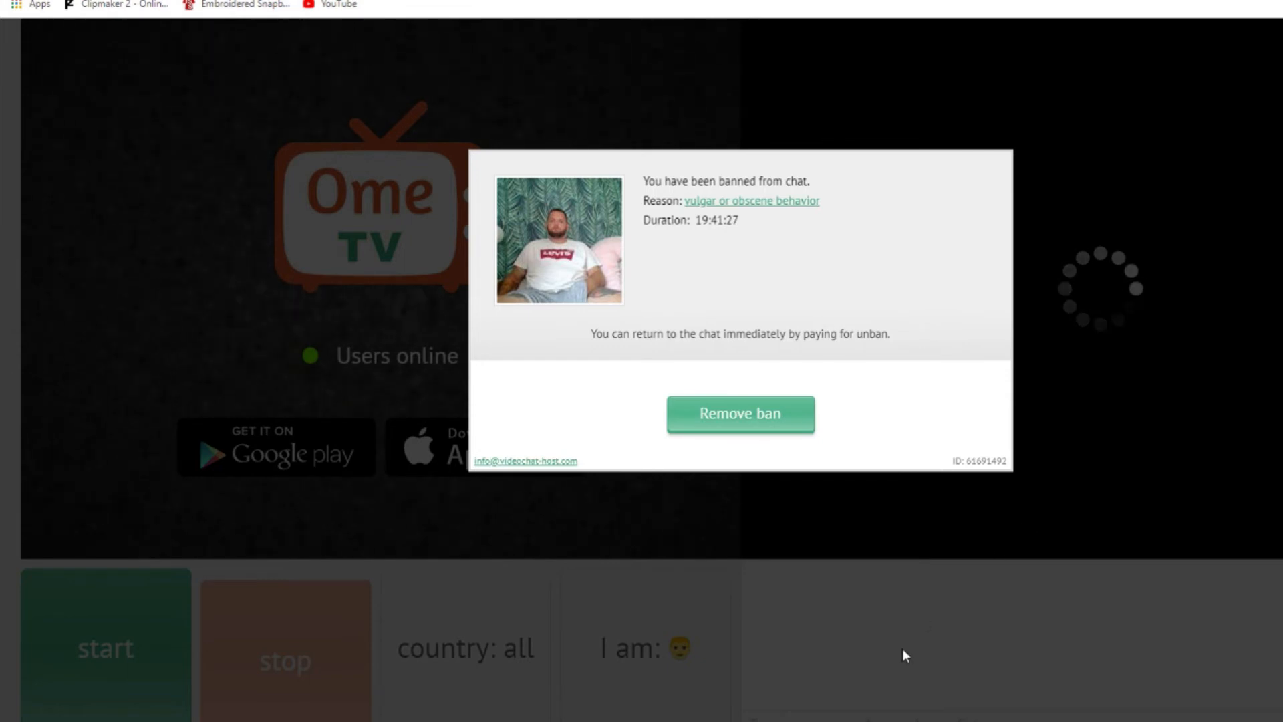
pyautogui.moveTo(875, 641)
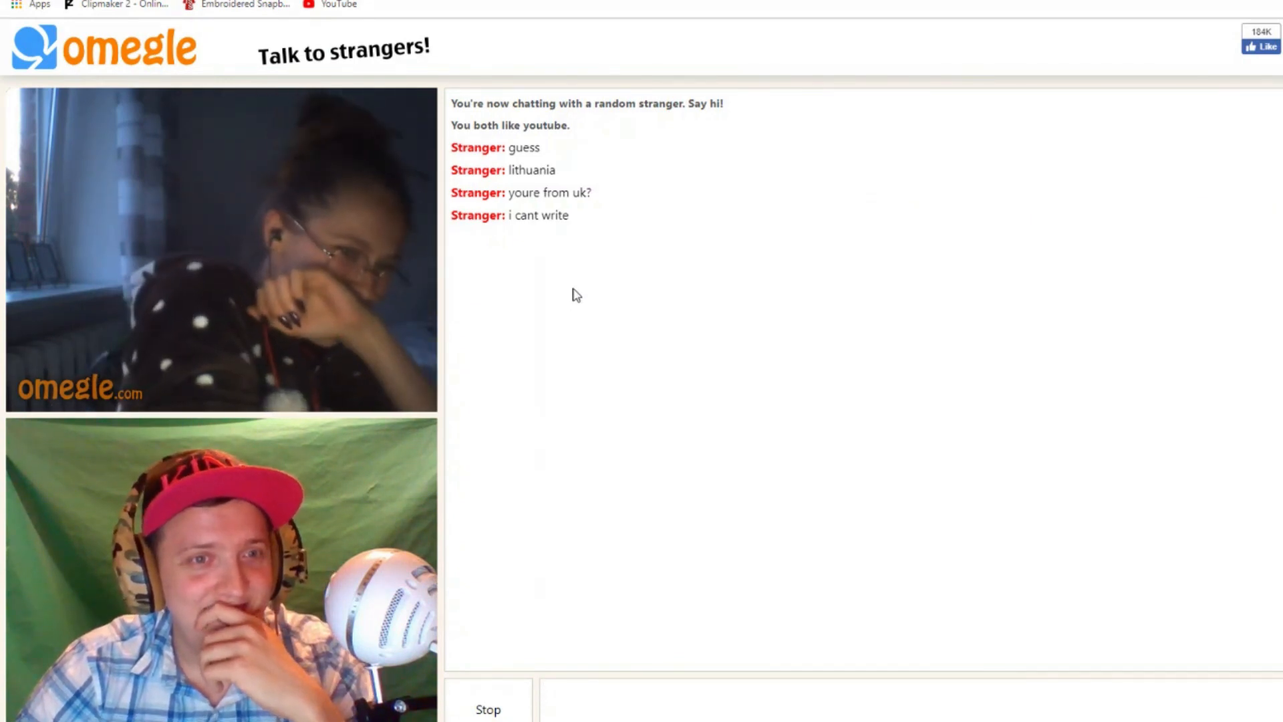
# Send the snapback_fusions gaming channel plug to the Lithuanian stranger.
pyautogui.press('Return')
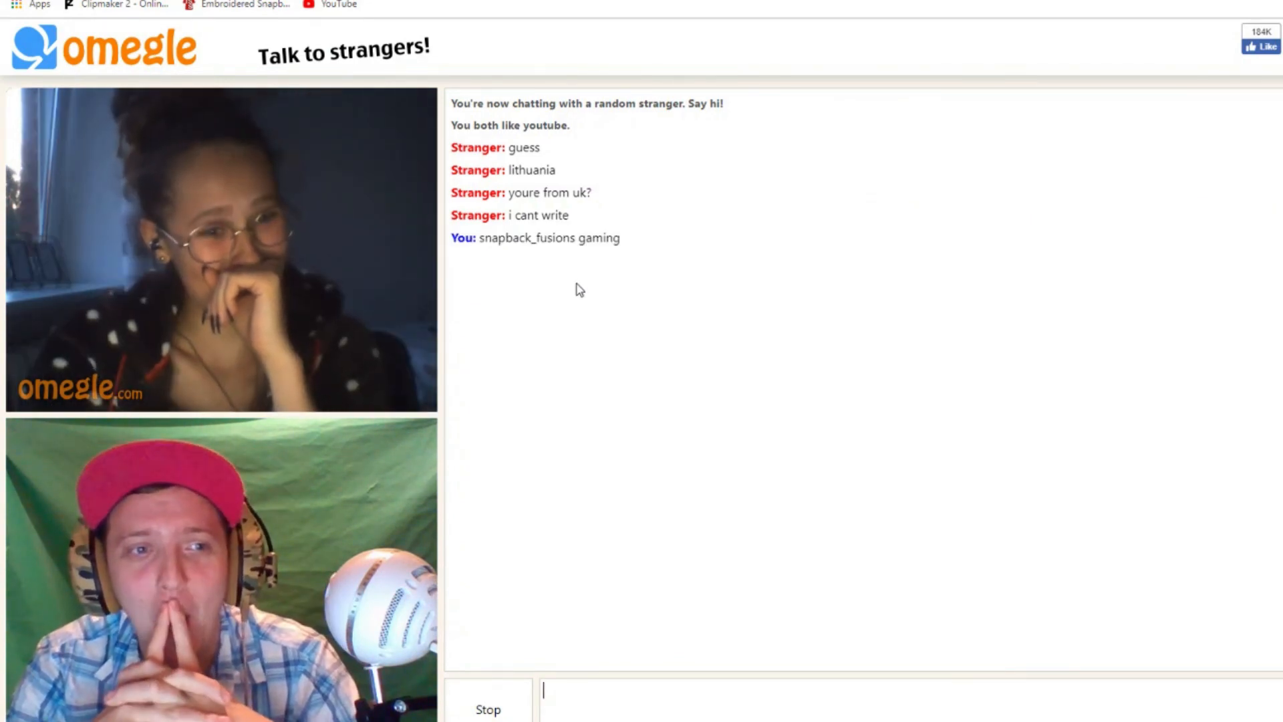